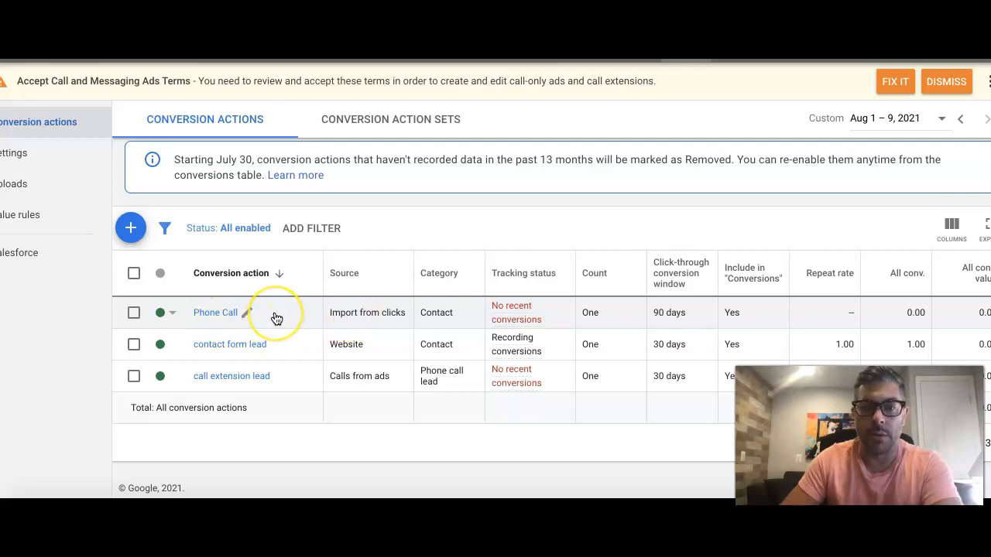
{"action": "mouse_move", "coordinate": [653, 325]}
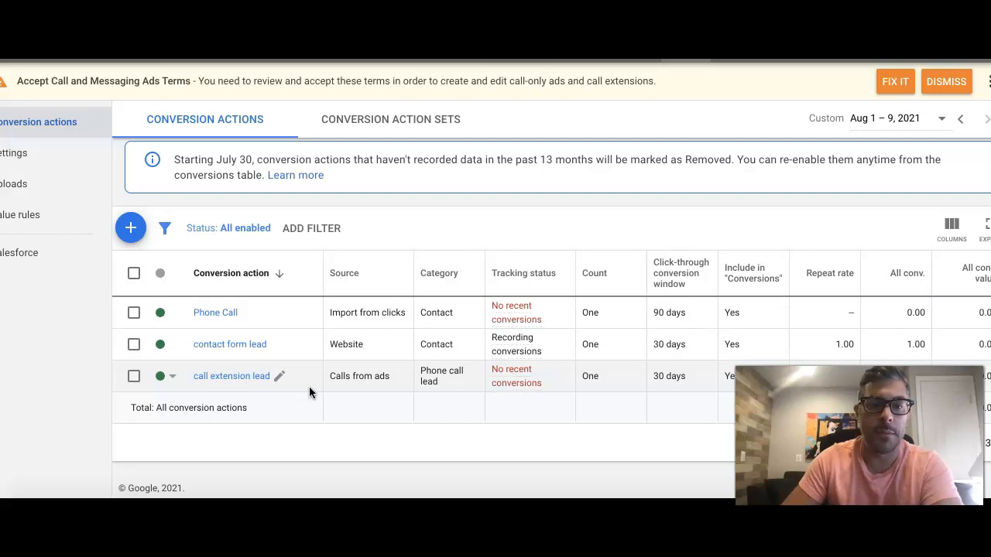
- Open the 'contact form lead' conversion action from the Conversion actions table
{"action": "left_click", "coordinate": [229, 344]}
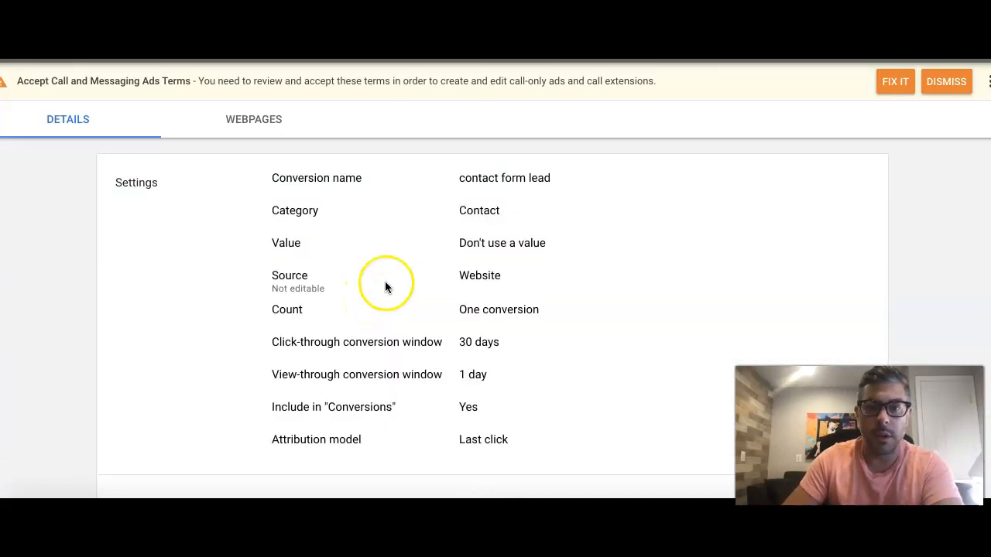
- Choose 'Install the tag yourself' under Tag setup and scroll through the global site tag code
{"action": "scroll", "scroll_direction": "down", "scroll_amount": 3}
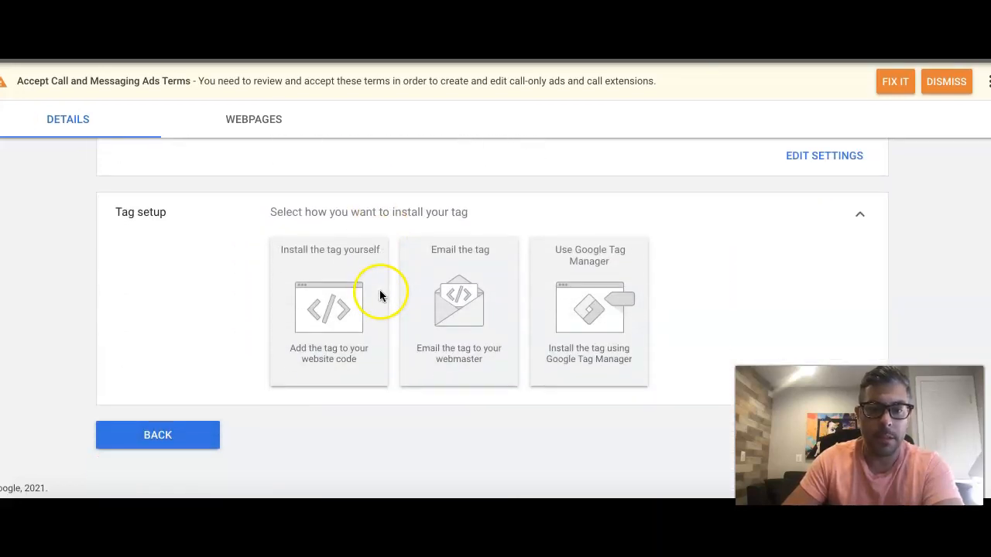
{"action": "left_click", "coordinate": [328, 309]}
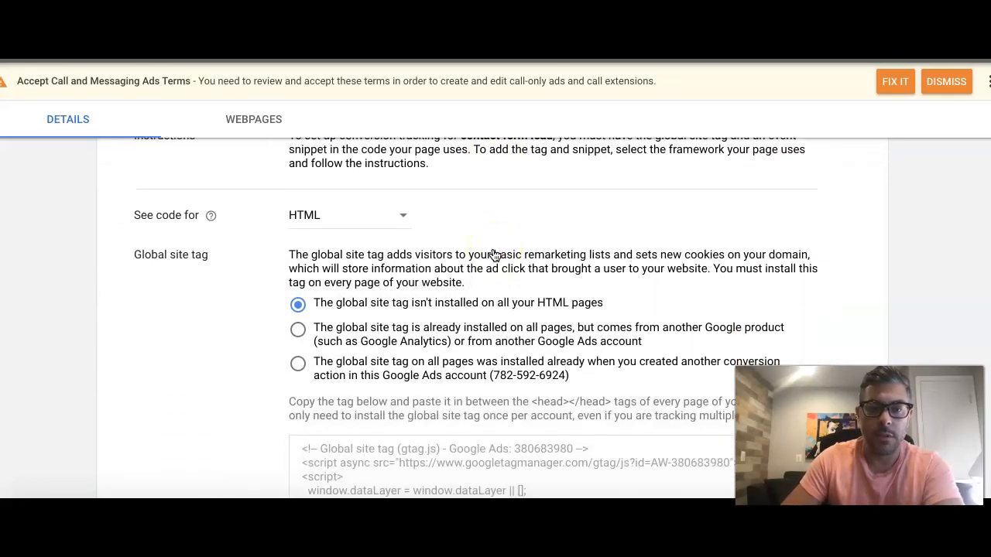
{"action": "scroll", "scroll_direction": "down", "scroll_amount": 3}
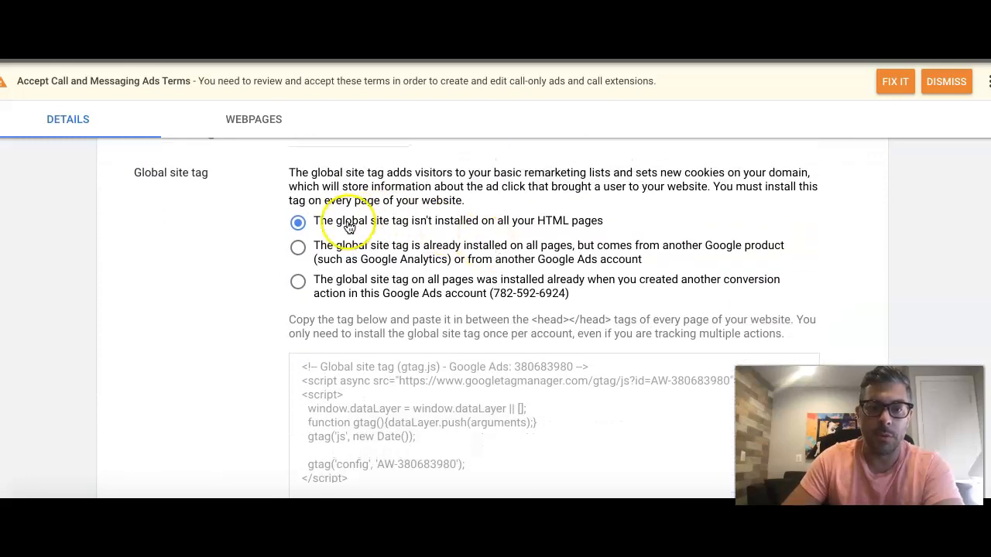
{"action": "scroll", "scroll_direction": "down", "scroll_amount": 3}
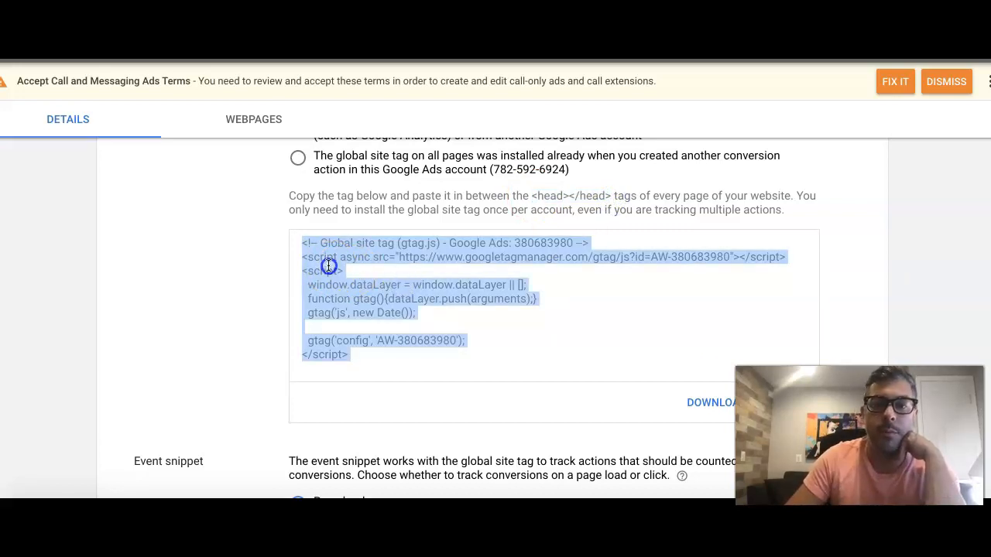
{"action": "left_click", "coordinate": [172, 257]}
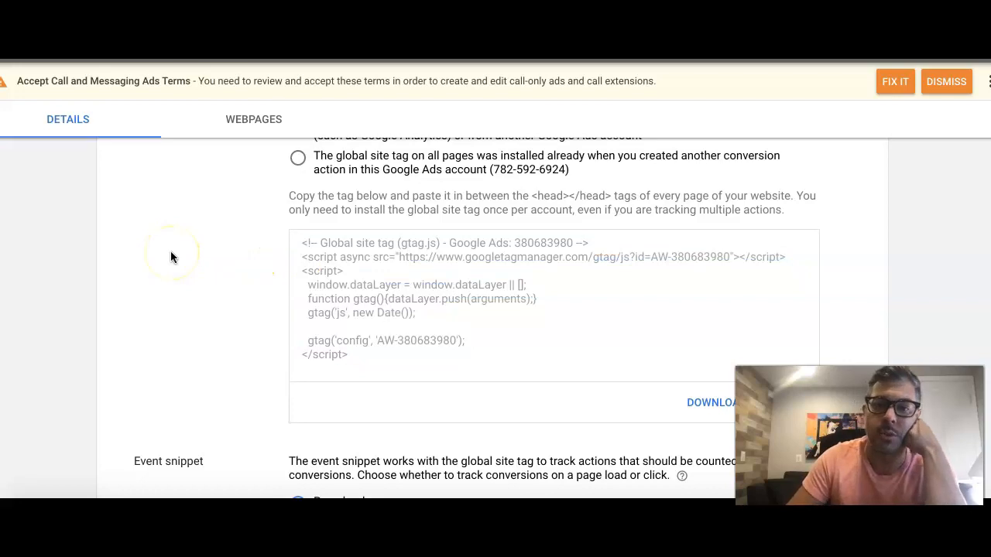
{"action": "mouse_move", "coordinate": [362, 264]}
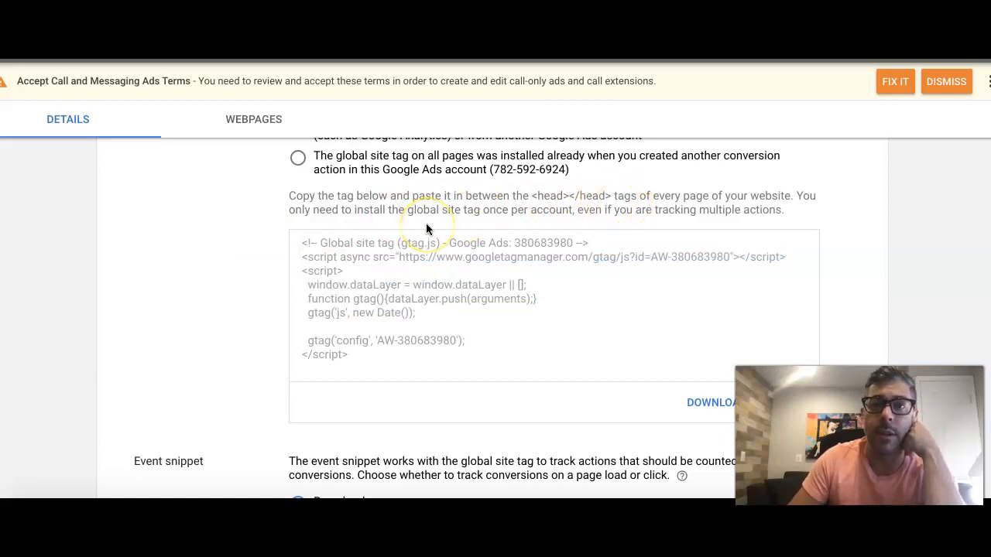
{"action": "scroll", "scroll_direction": "down", "scroll_amount": 3}
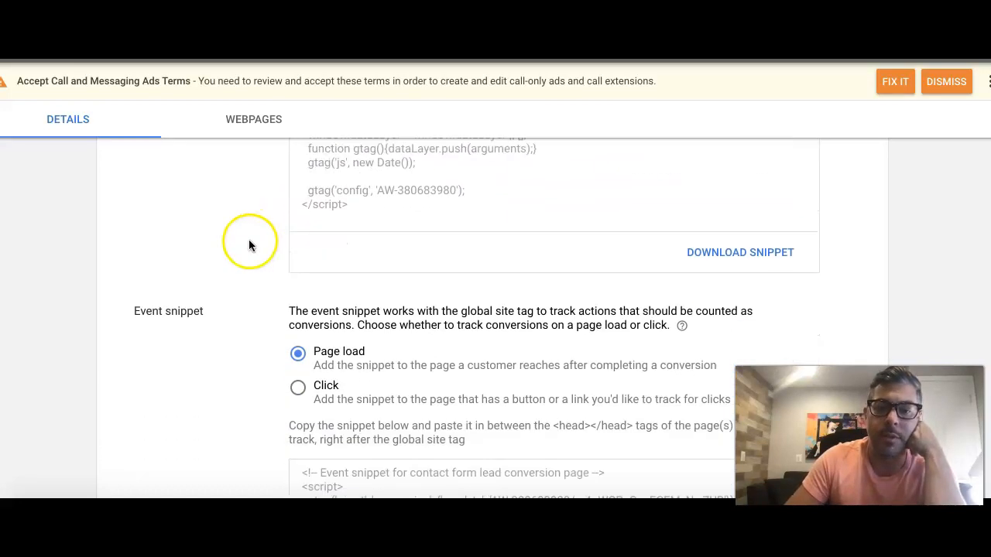
- Scroll down to the Event snippet section with Page load selected
{"action": "scroll", "scroll_direction": "down", "scroll_amount": 3}
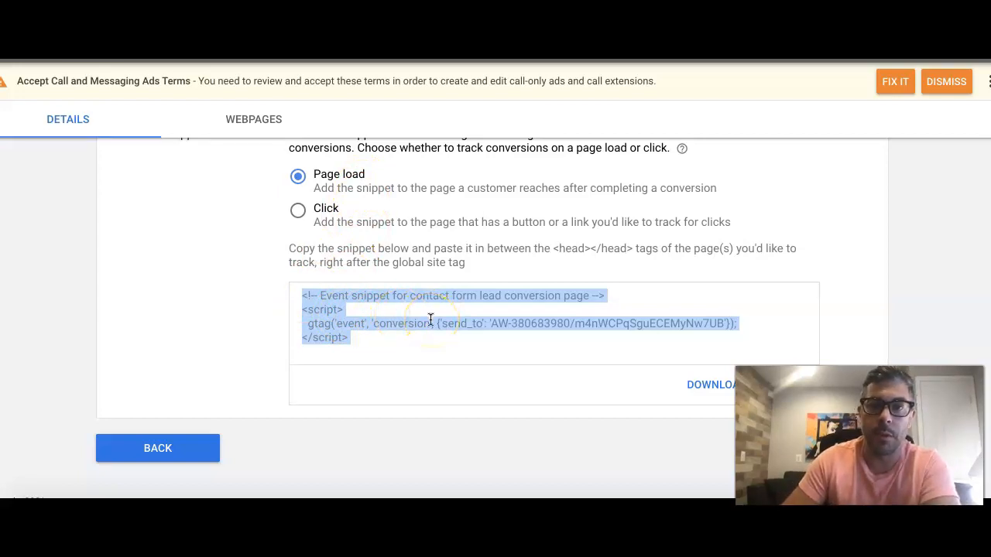
{"action": "mouse_move", "coordinate": [606, 250]}
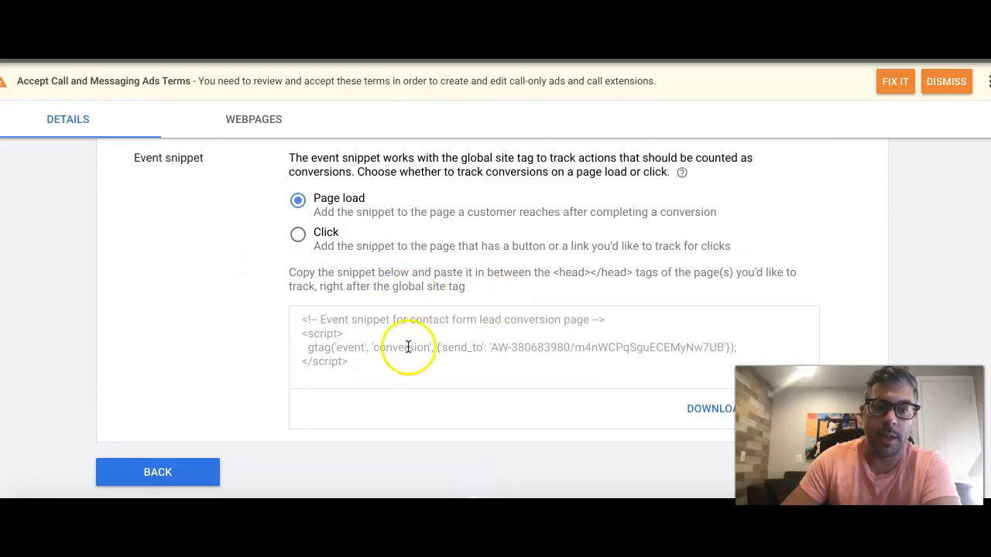
{"action": "scroll", "scroll_direction": "down", "scroll_amount": 3}
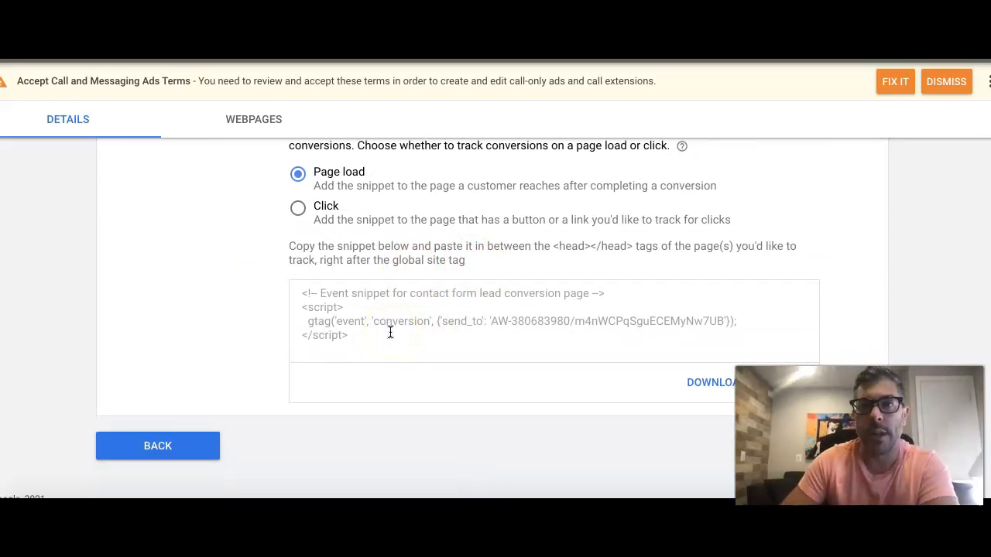
{"action": "scroll", "scroll_direction": "down", "scroll_amount": 3}
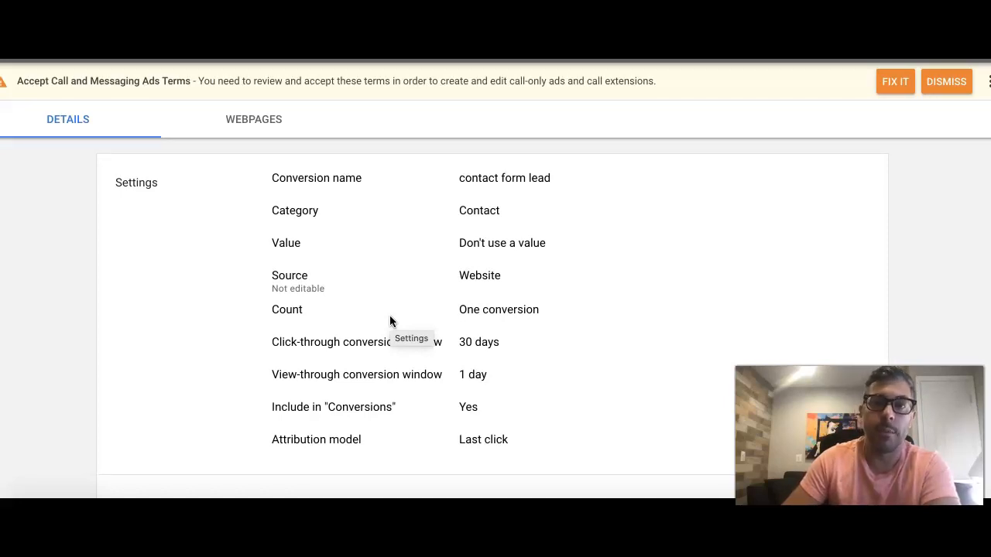
- Choose 'Install the tag yourself' again and scroll past the global site tag to the event snippet
{"action": "scroll", "scroll_direction": "down", "scroll_amount": 3}
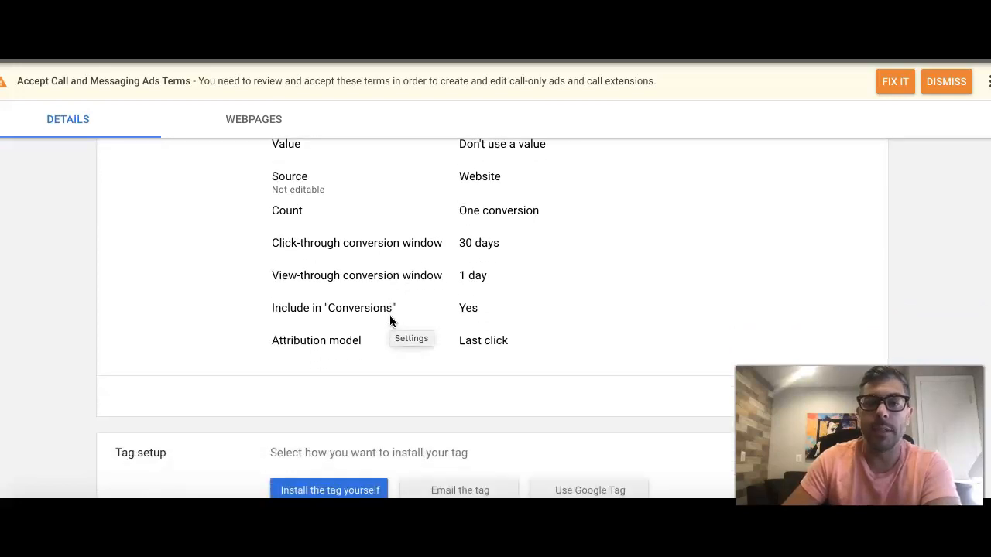
{"action": "left_click", "coordinate": [328, 489]}
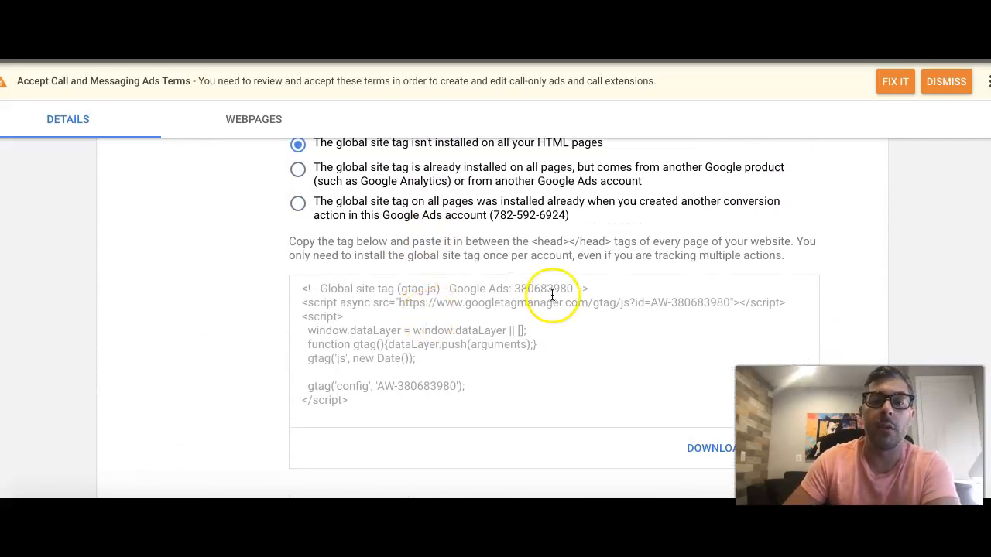
{"action": "scroll", "scroll_direction": "down", "scroll_amount": 3}
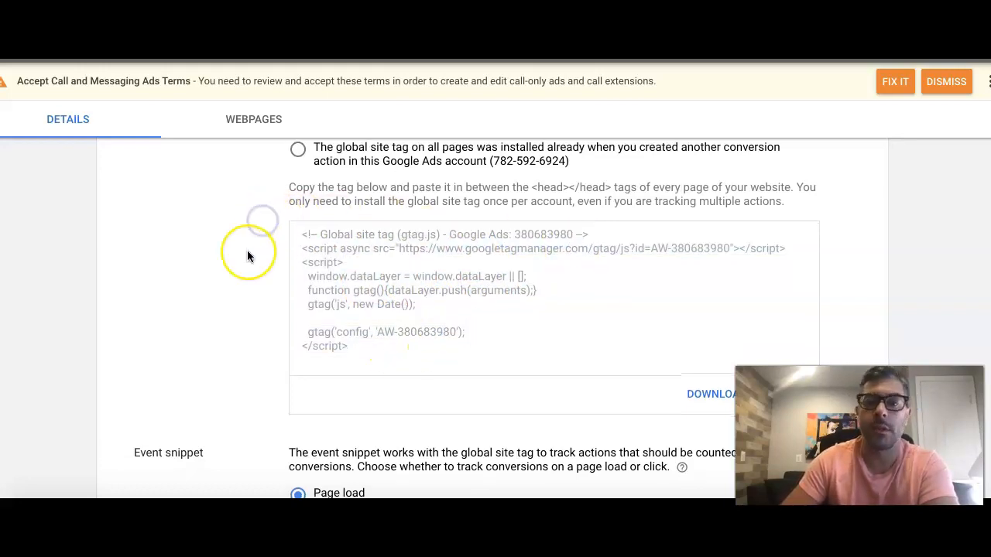
{"action": "scroll", "scroll_direction": "down", "scroll_amount": 3}
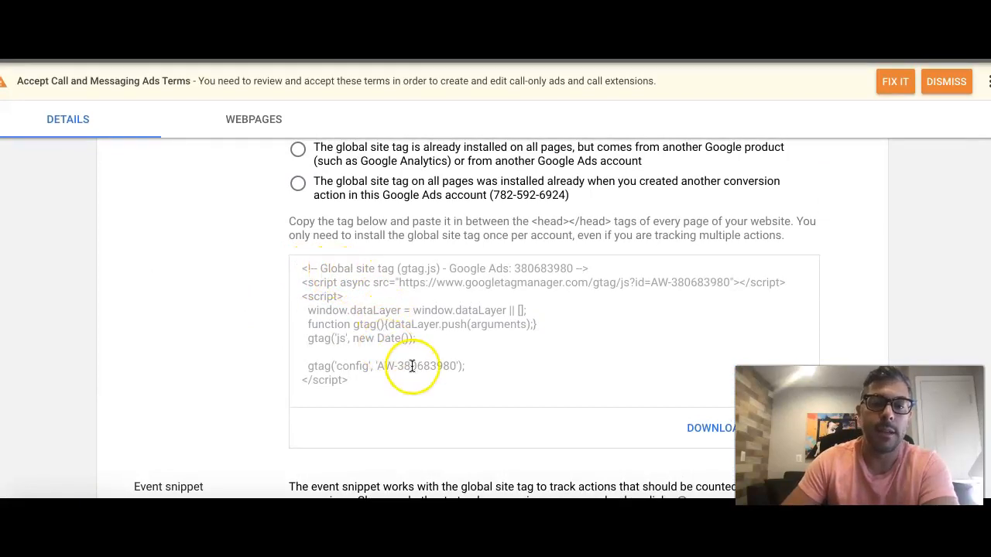
{"action": "scroll", "scroll_direction": "down", "scroll_amount": 3}
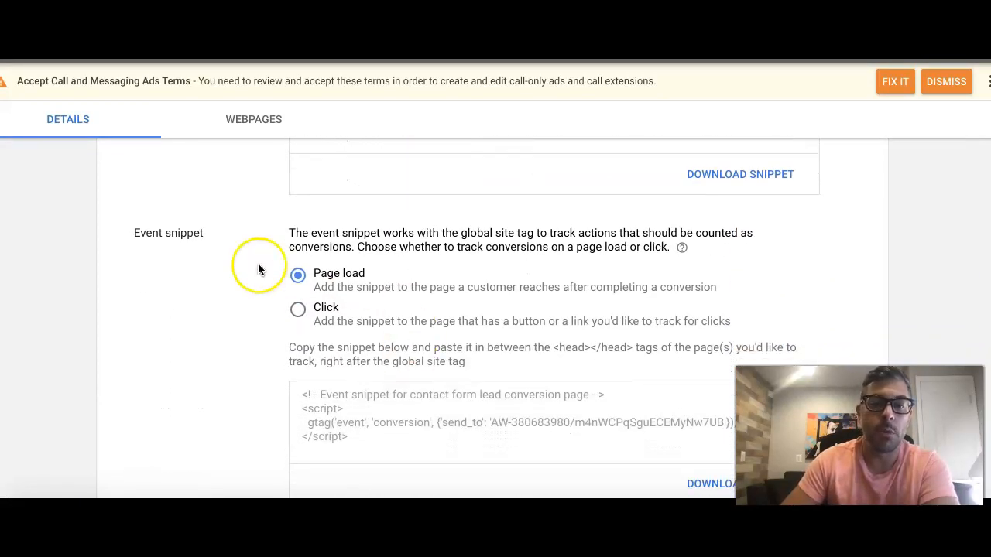